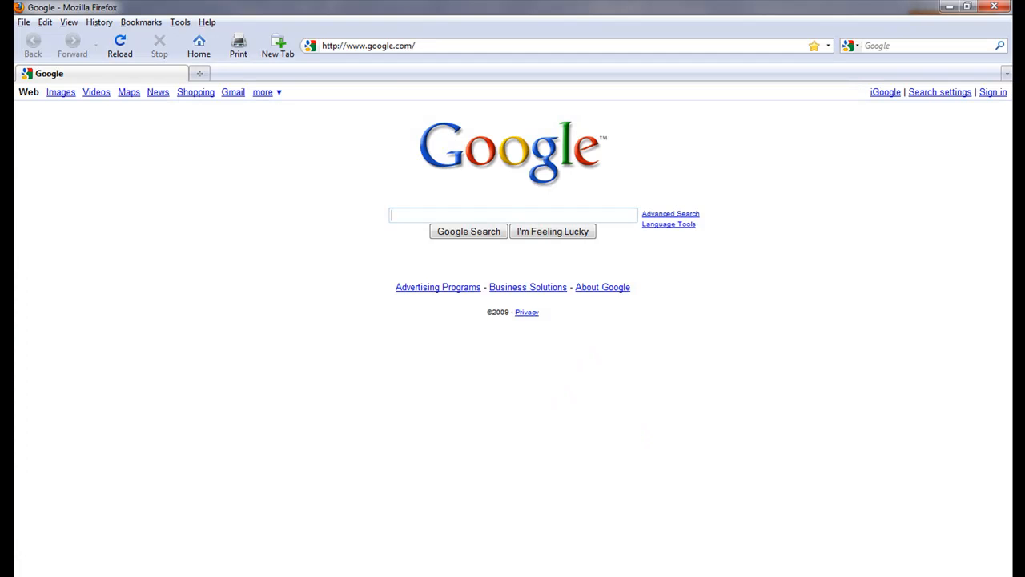
left_click(371, 45)
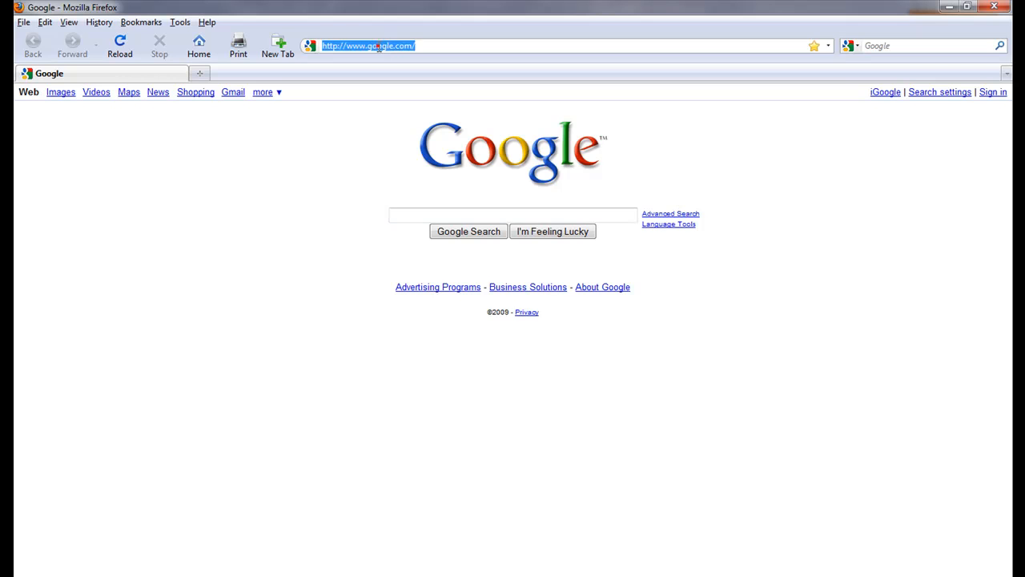
type("http://www.s")
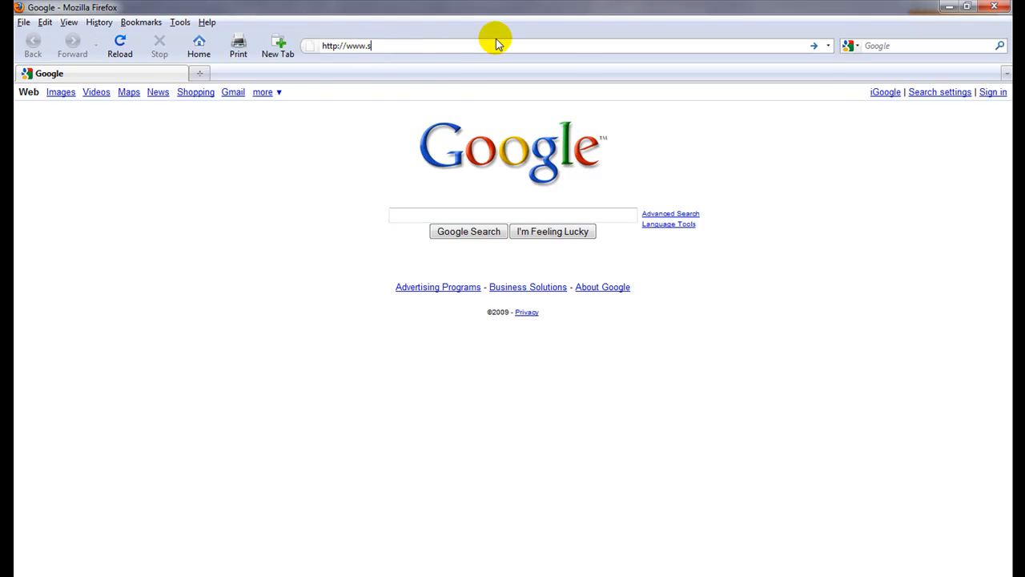
type("iteadv")
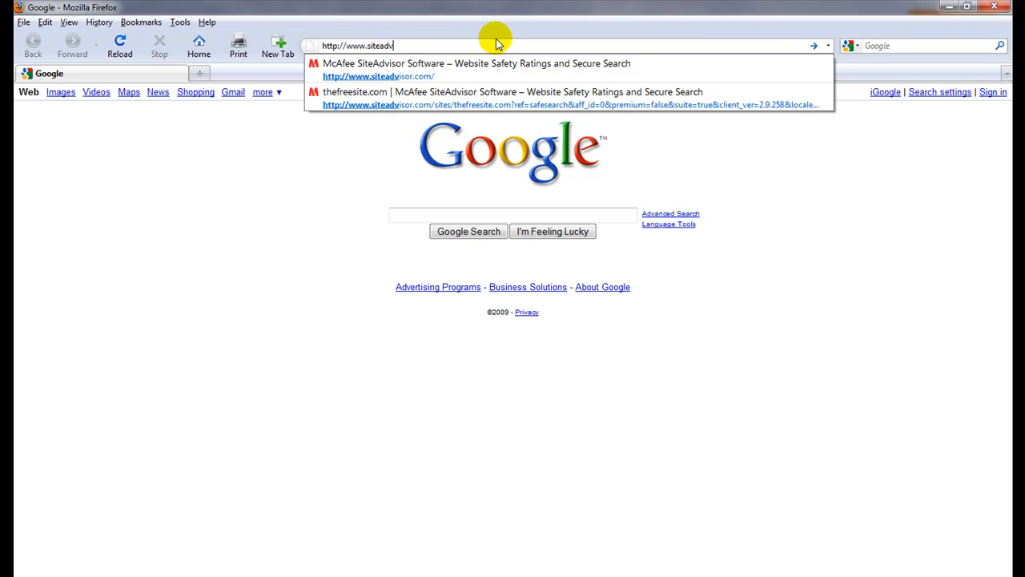
type("isor")
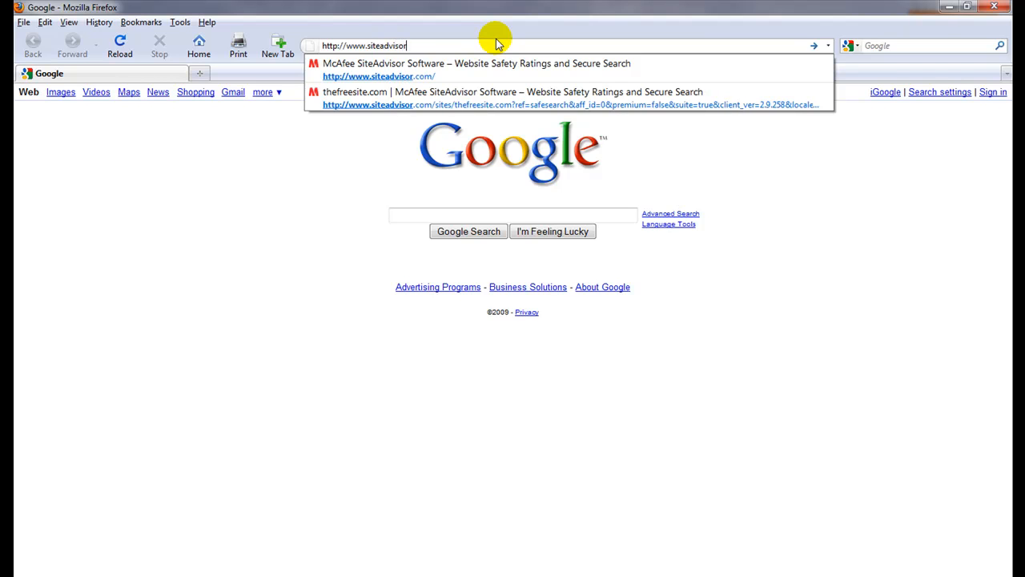
type(".com")
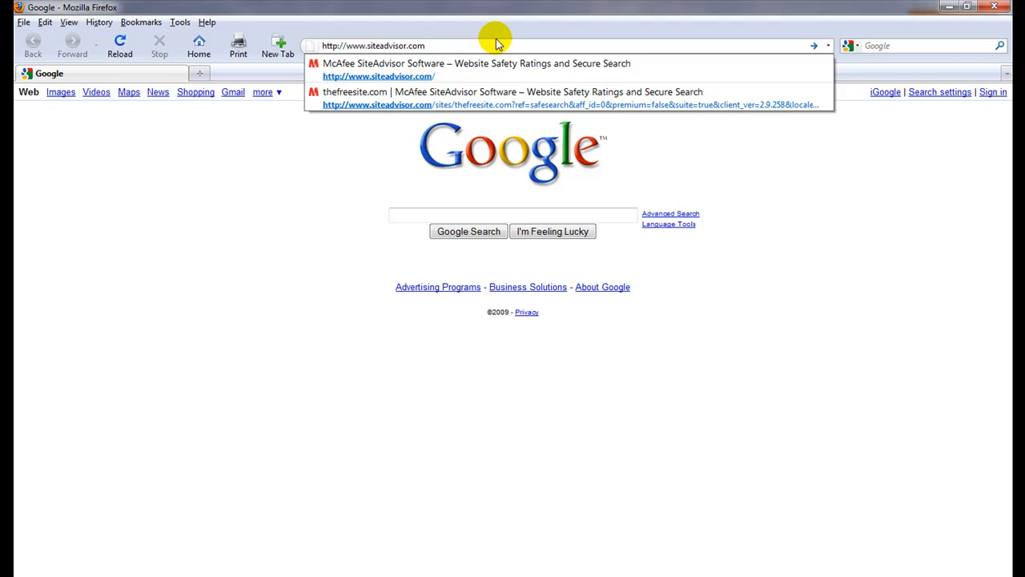
left_click(393, 77)
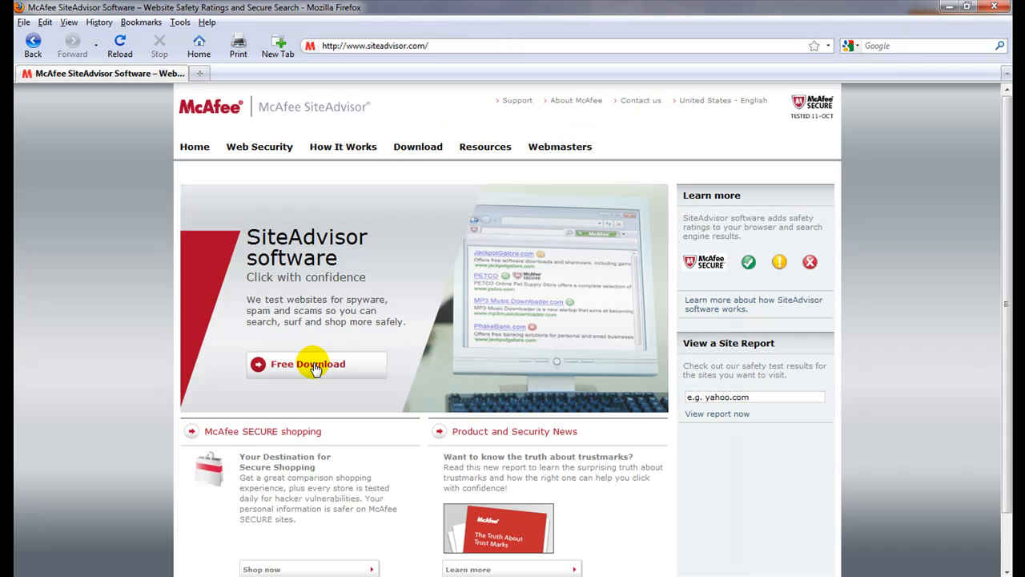
Start the Free Download of saSetup64.exe, cancel the save dialog and return to the home page
left_click(311, 365)
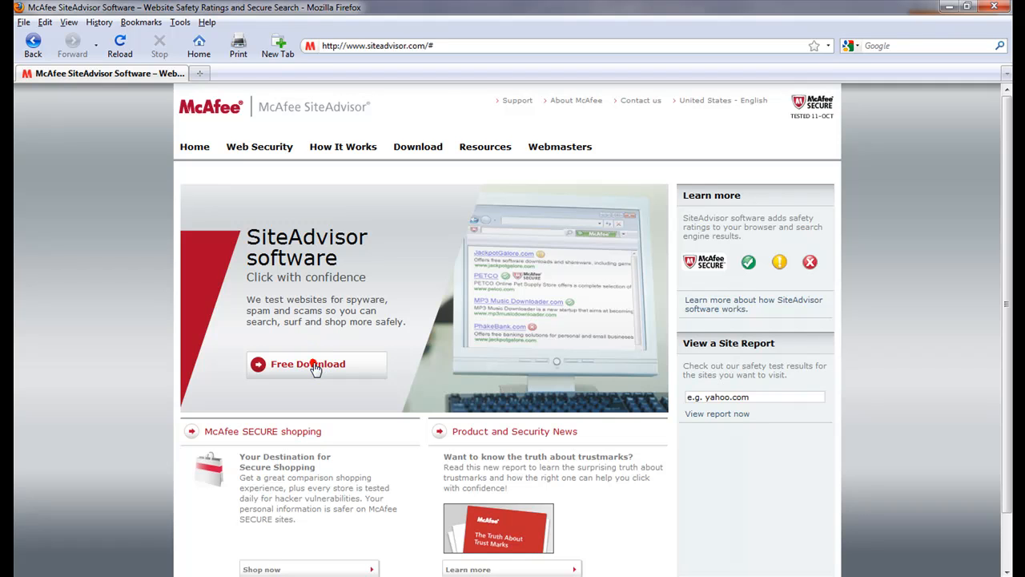
left_click(317, 365)
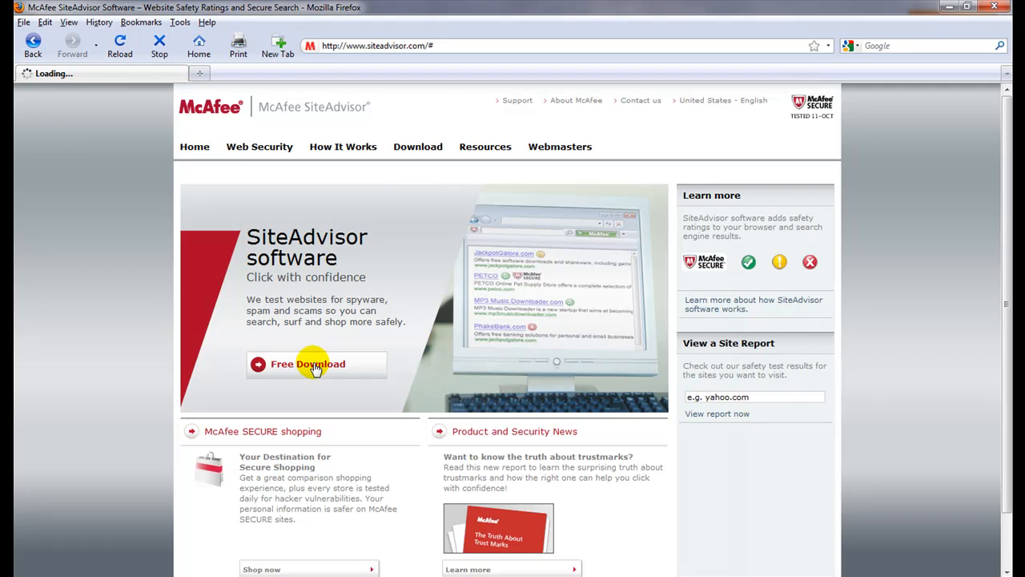
left_click(308, 364)
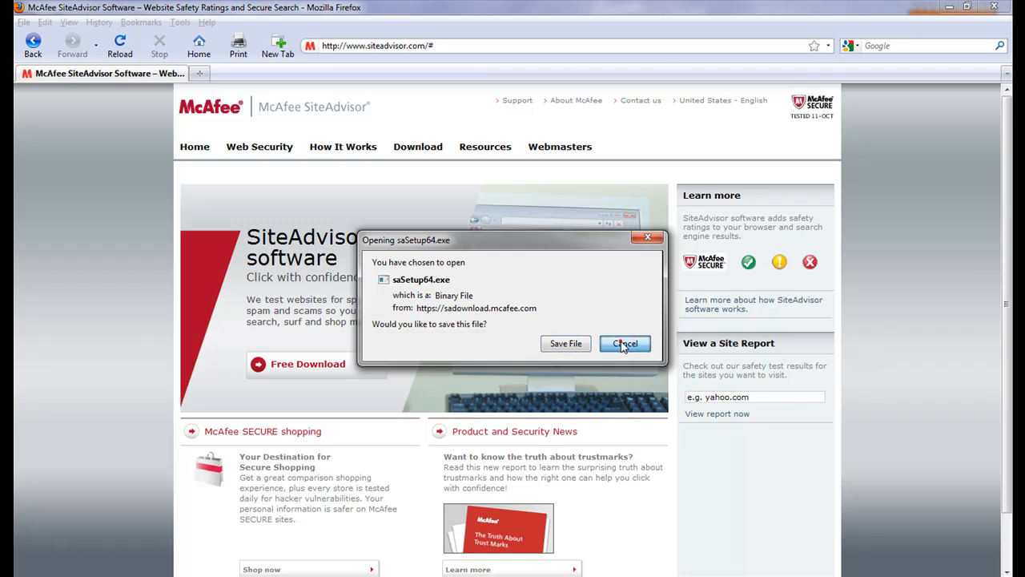
left_click(625, 343)
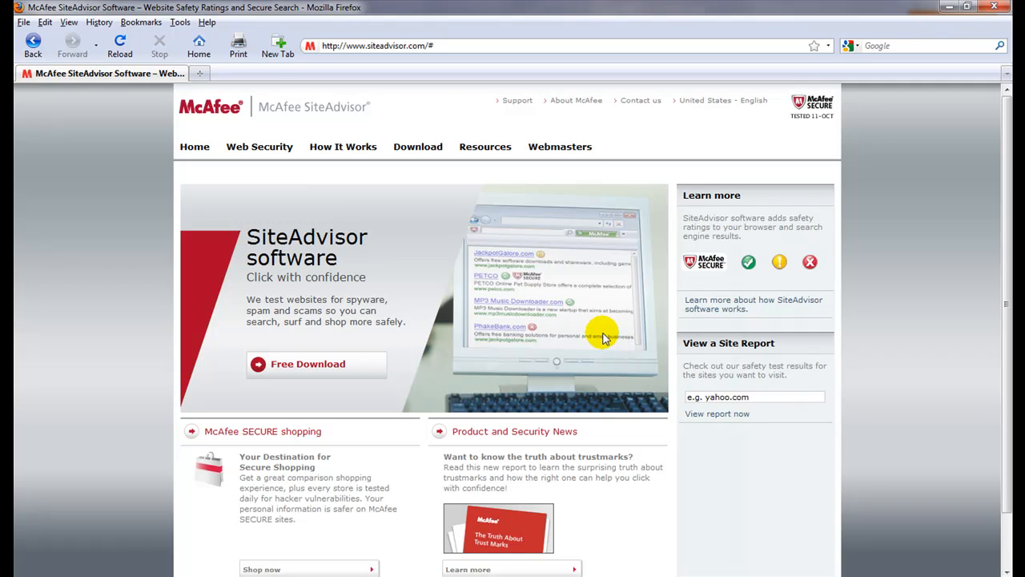
left_click(199, 45)
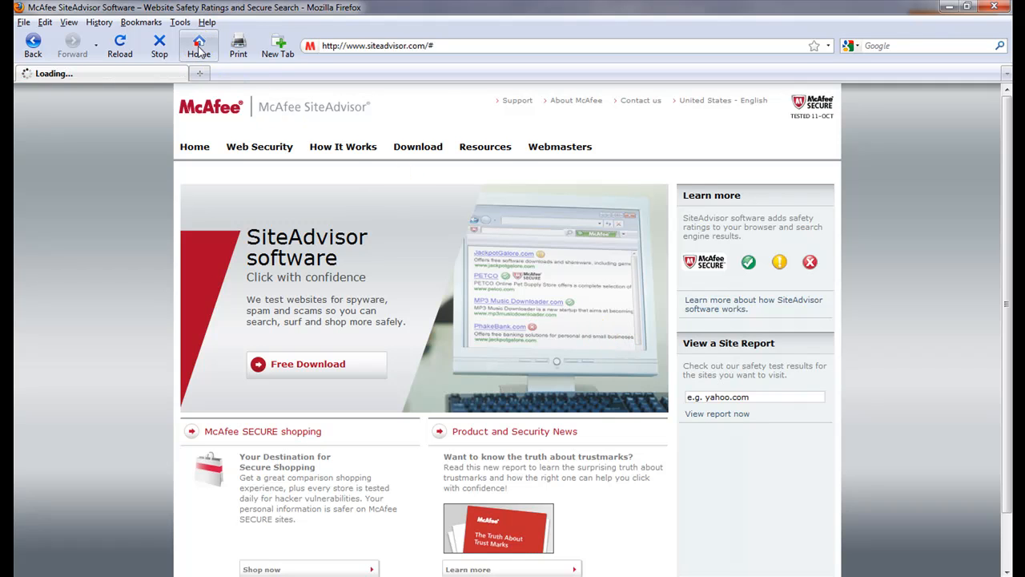
Enter the query "free screensavers" in the Google search box
left_click(198, 45)
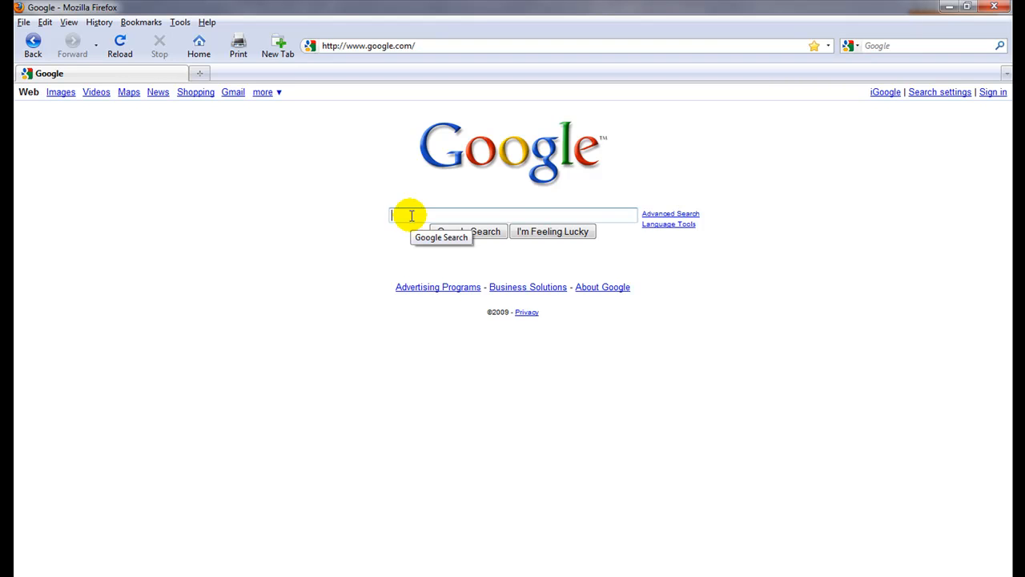
type("free")
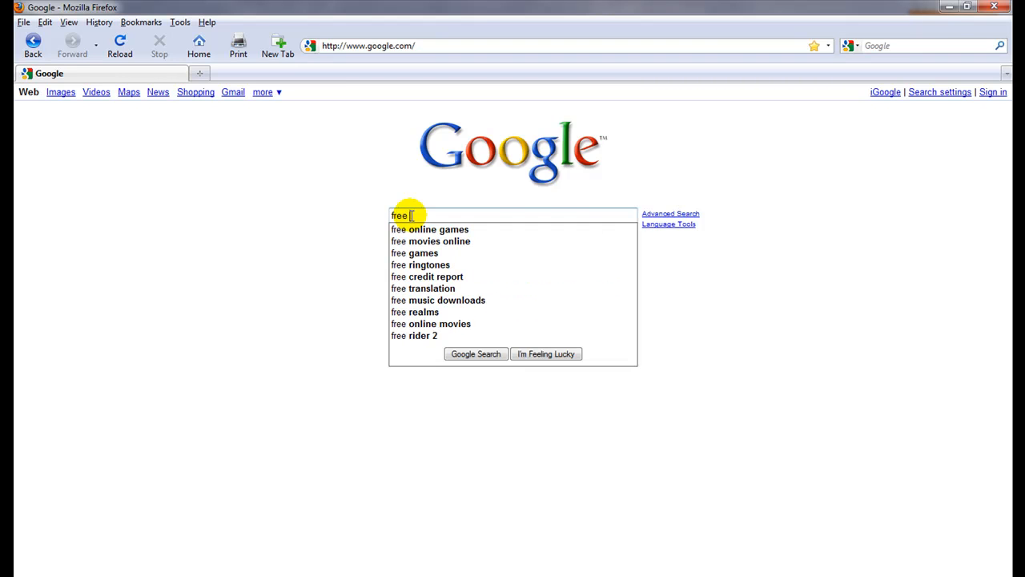
type("screensavers")
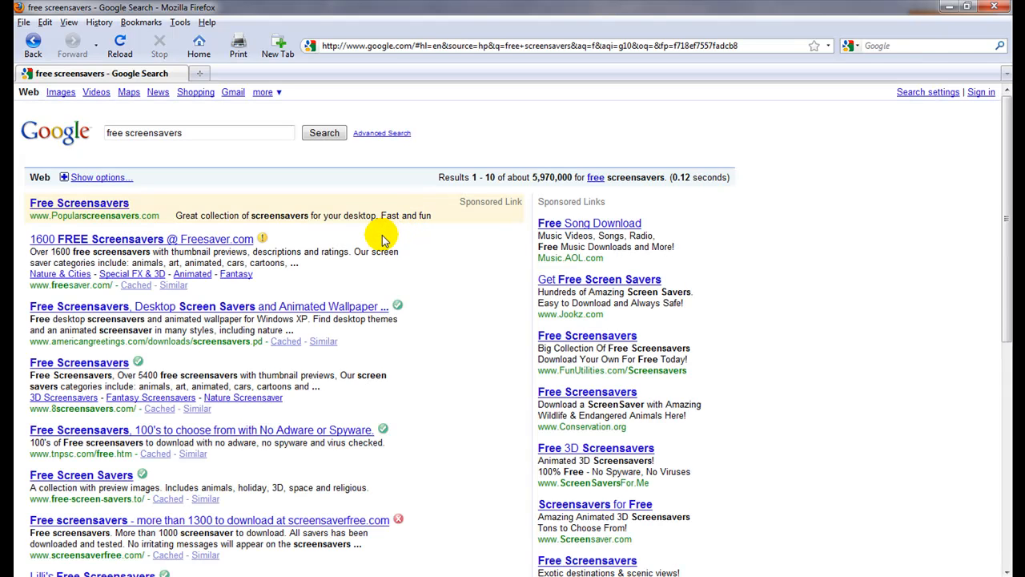
mouse_move(389, 243)
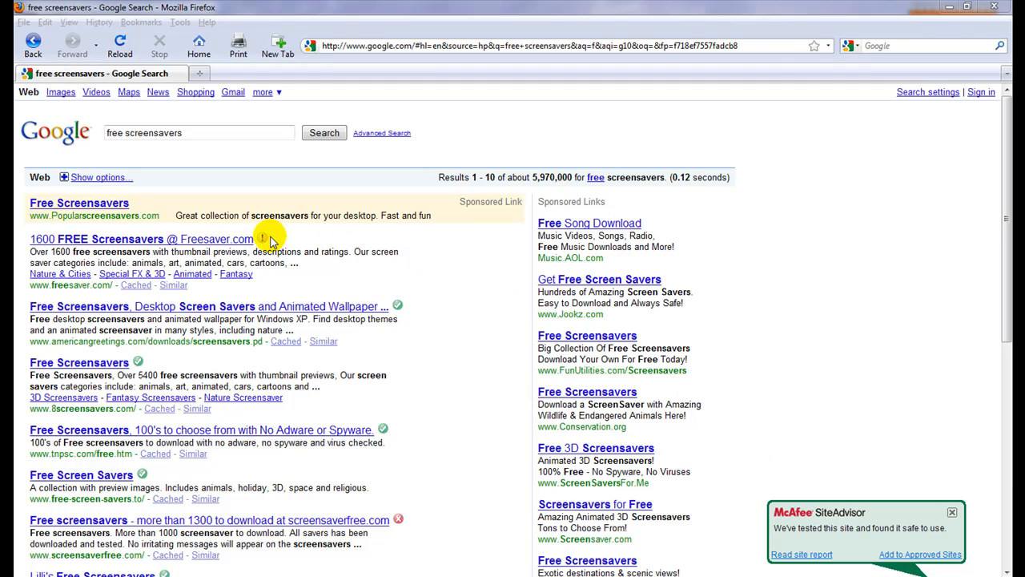
mouse_move(269, 240)
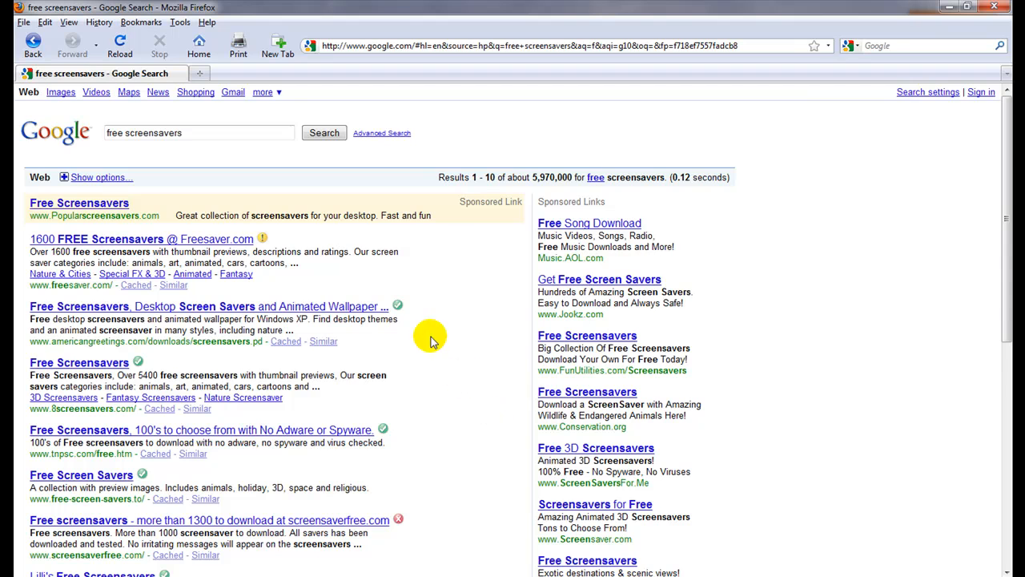
Scroll down the free screensavers results to view the SiteAdvisor-rated links
scroll("down", 3)
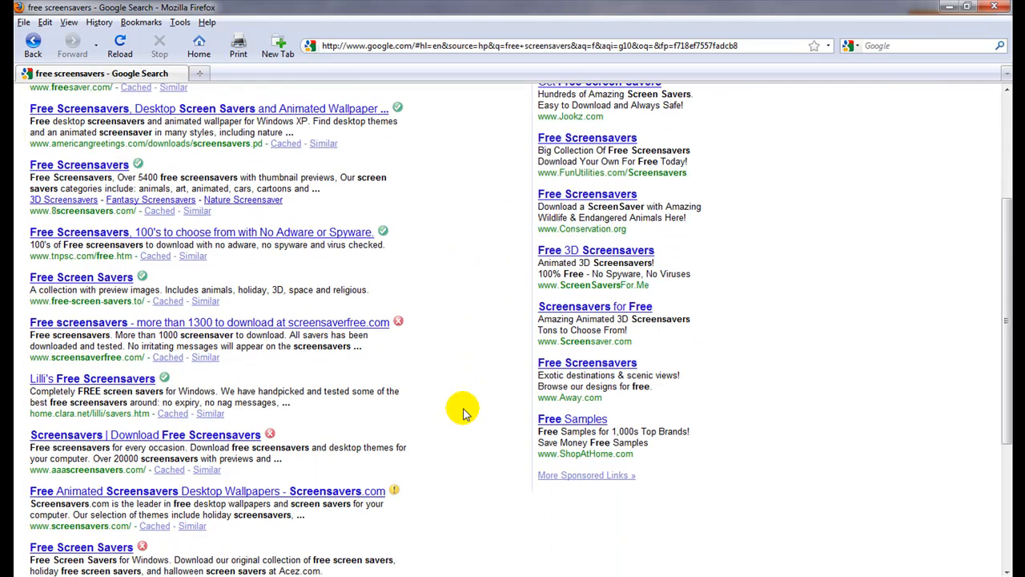
mouse_move(404, 321)
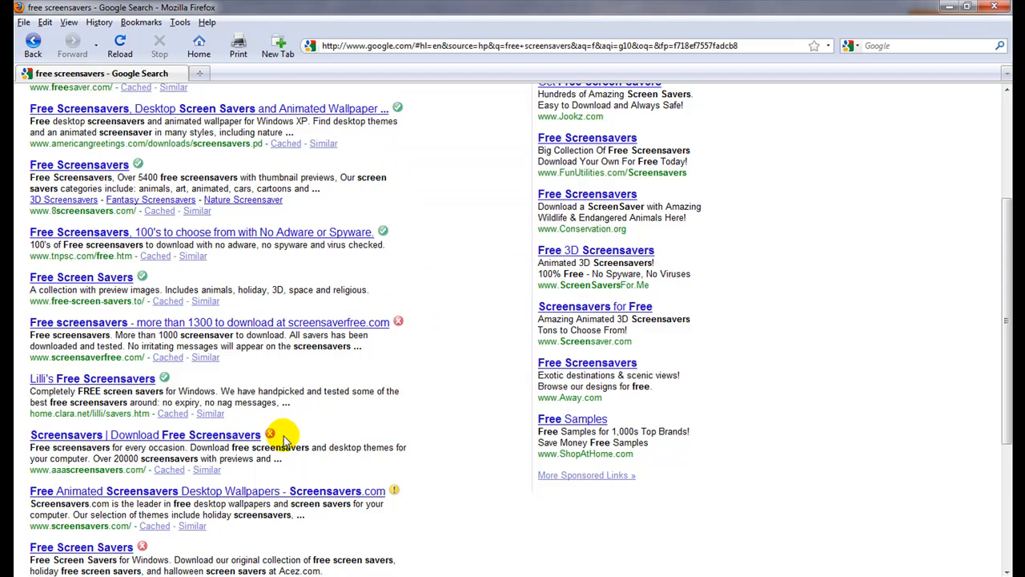
mouse_move(271, 434)
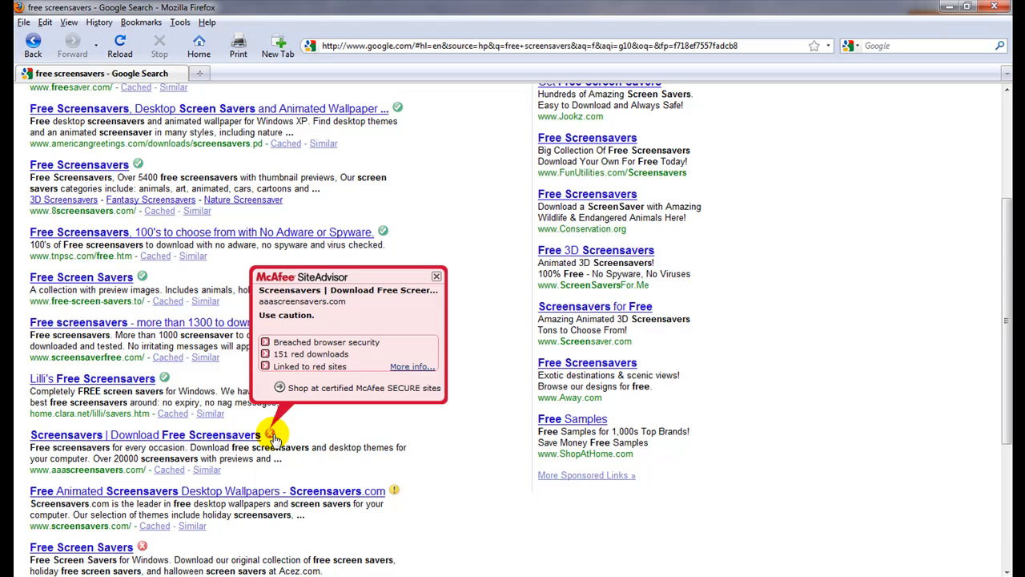
mouse_move(320, 367)
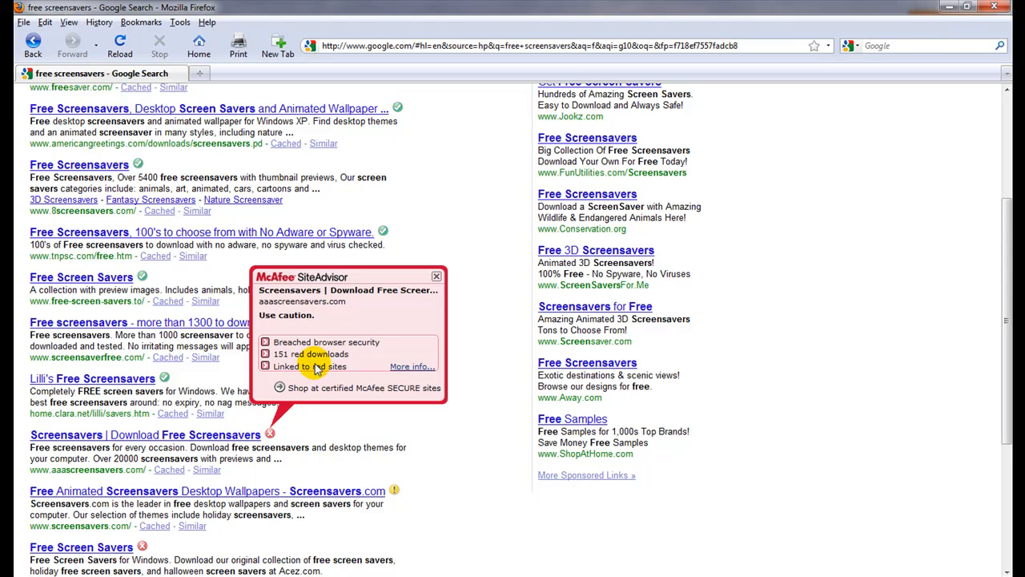
mouse_move(320, 354)
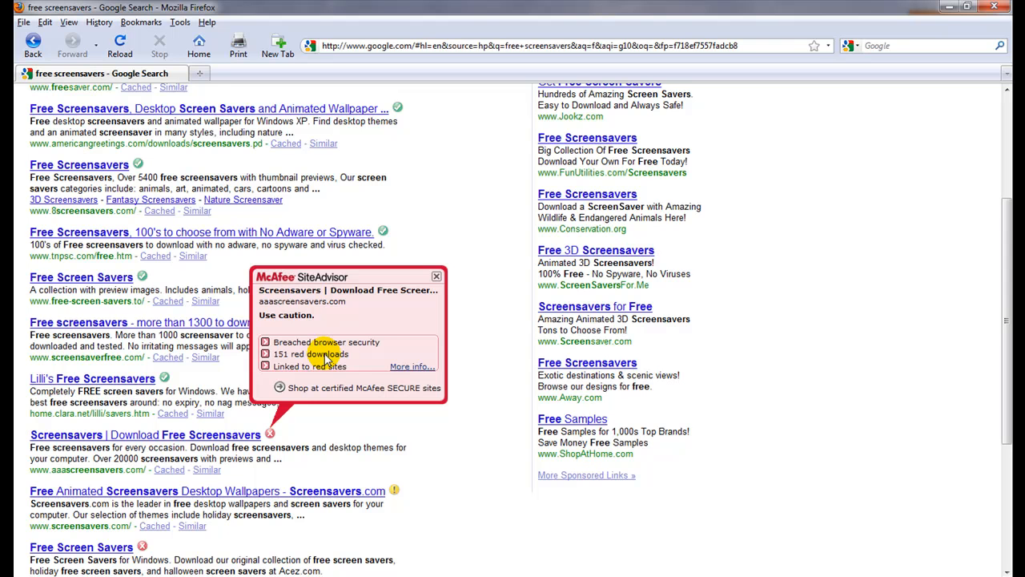
scroll("down", 3)
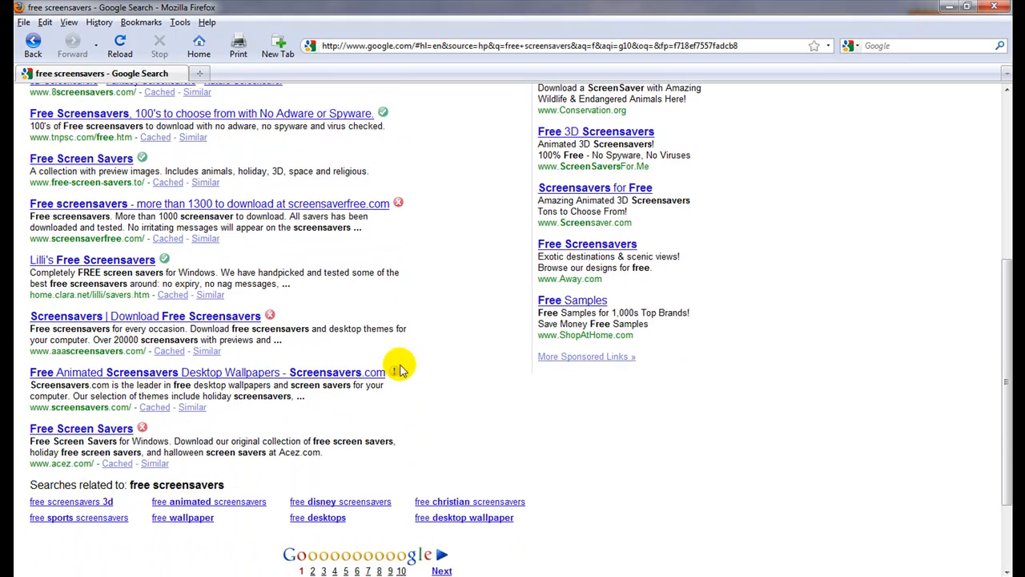
mouse_move(395, 377)
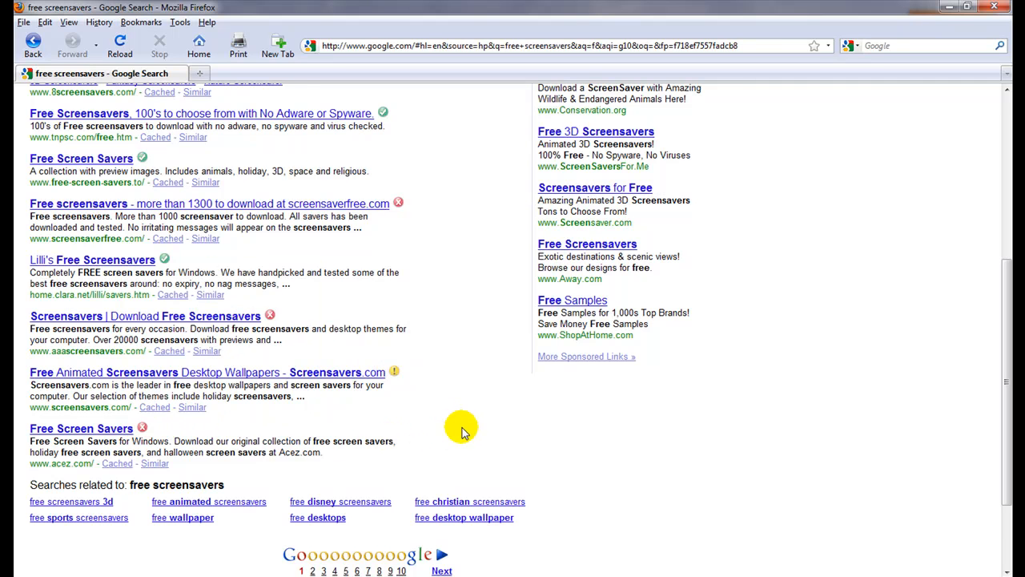
mouse_move(468, 430)
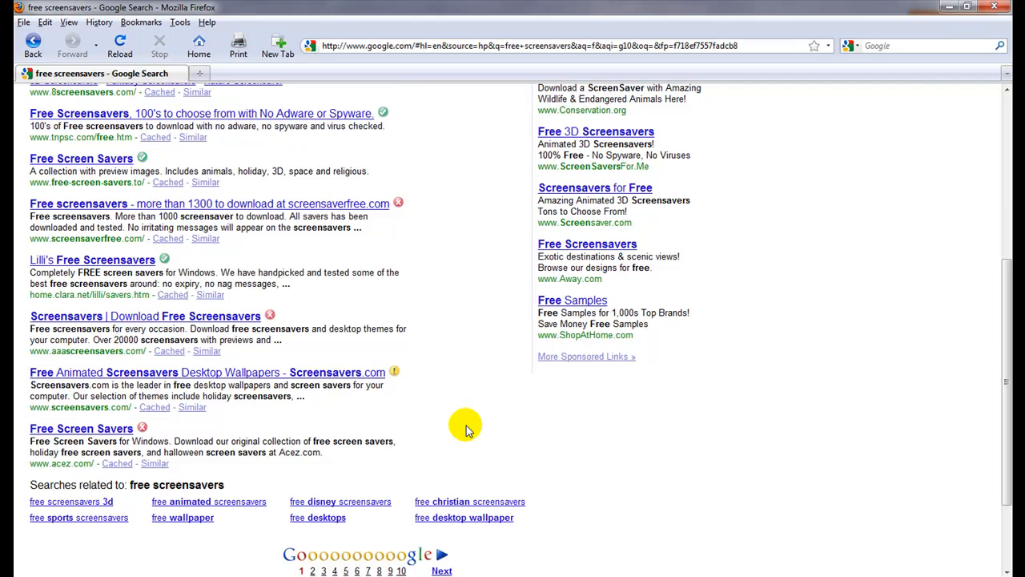
scroll("up", 3)
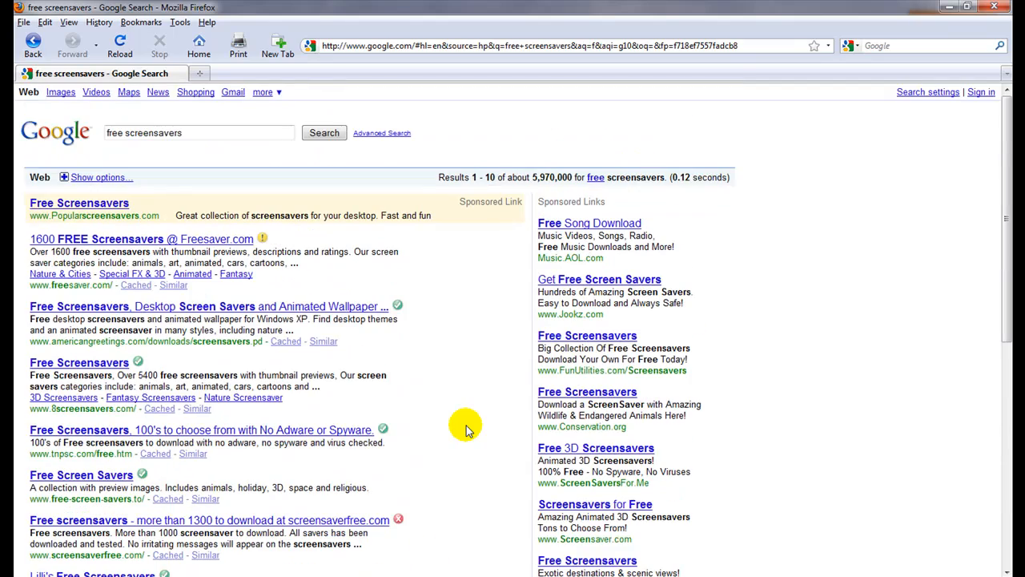
scroll("down", 3)
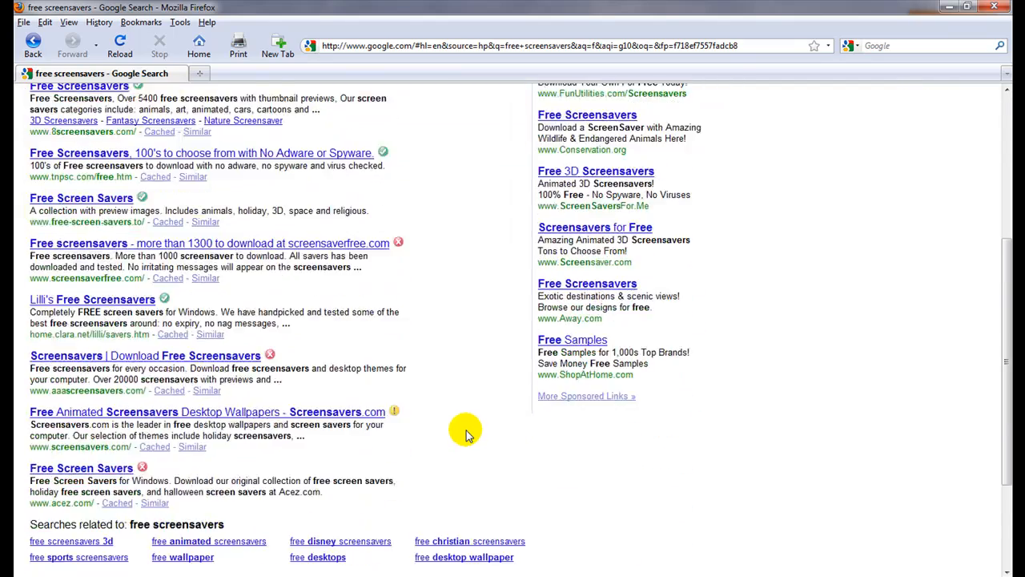
scroll("down", 3)
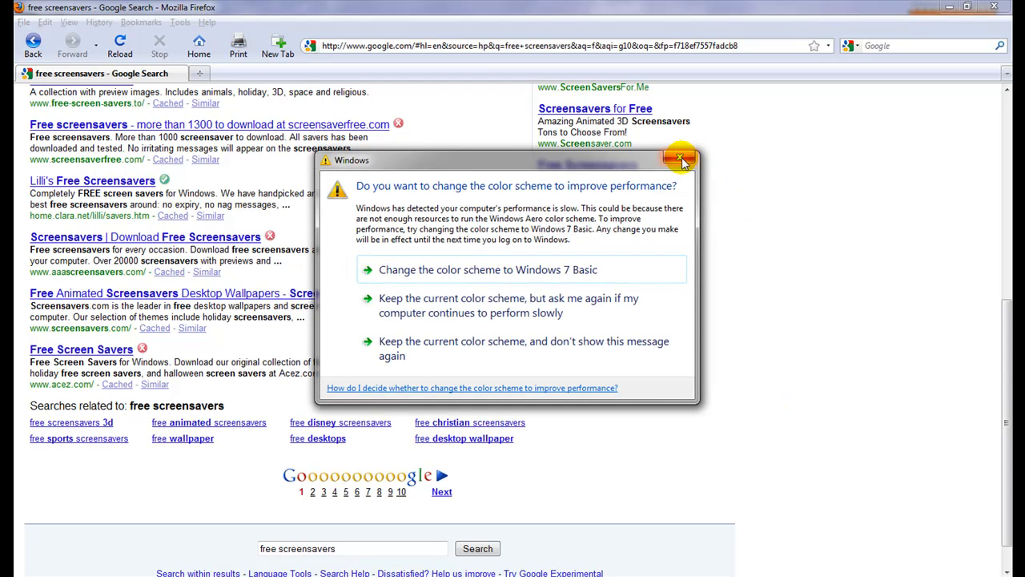
mouse_move(676, 160)
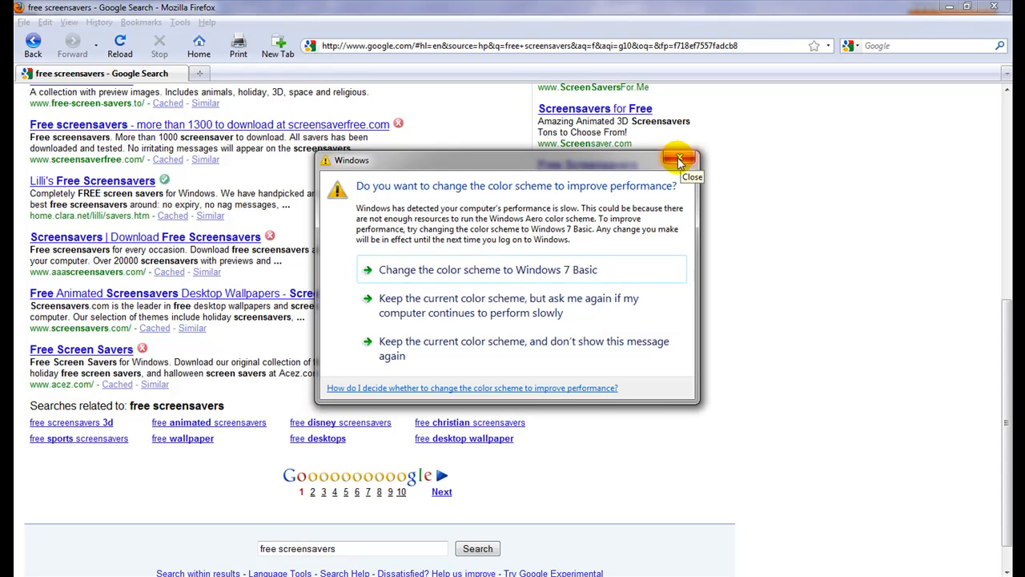
Close the Windows colour-scheme performance warning dialog
left_click(678, 160)
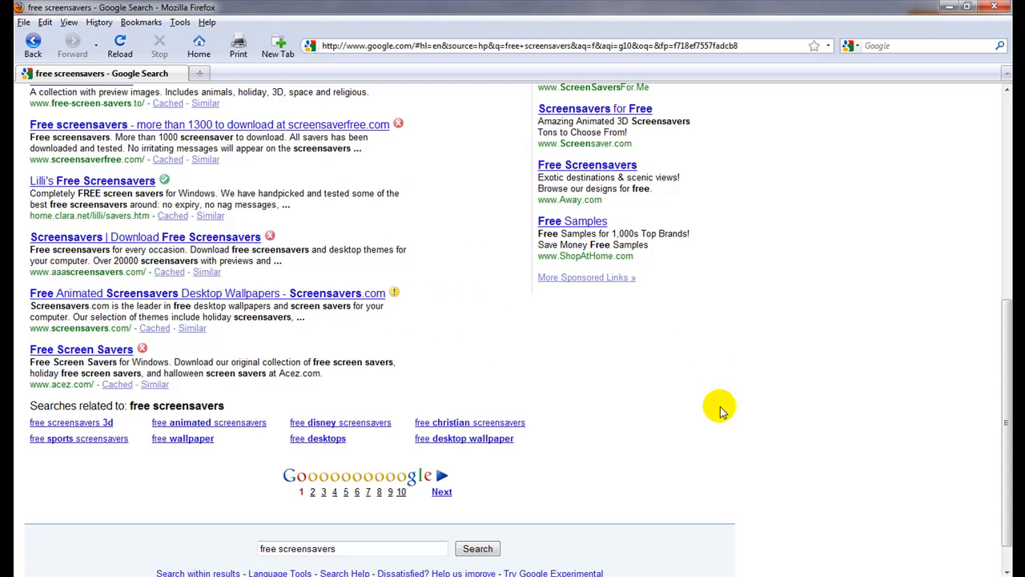